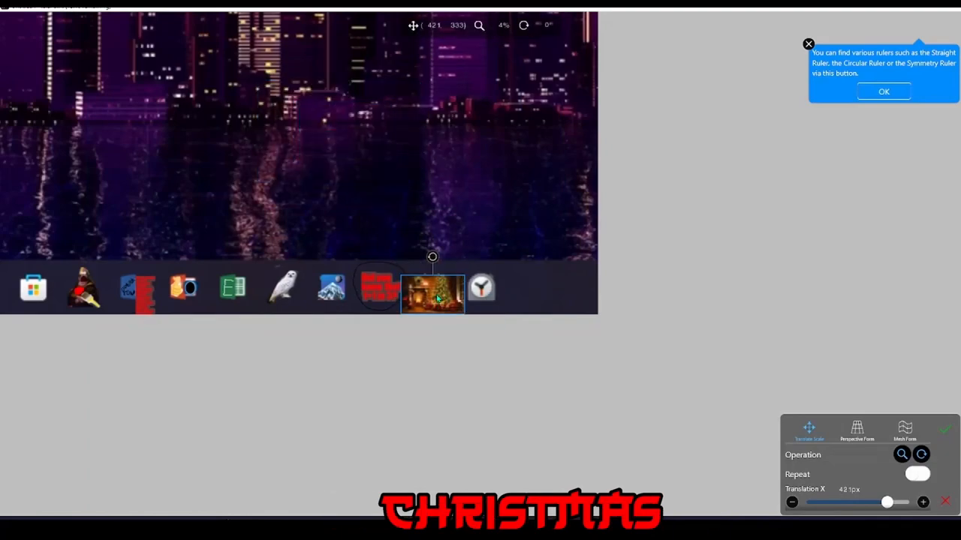
Place the 2023 fireworks photo over the taskbar icons with the Transform tool.
{"action": "left_click", "coordinate": [856, 431]}
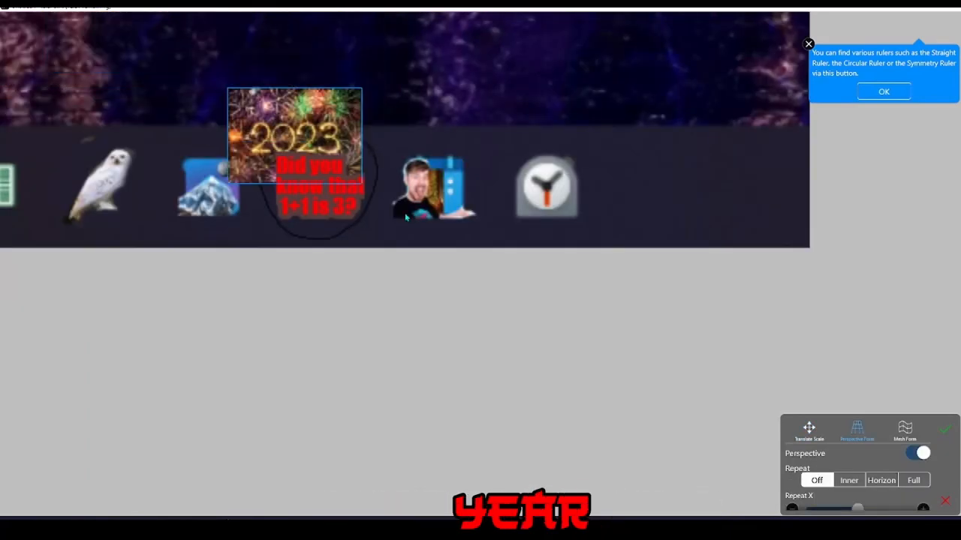